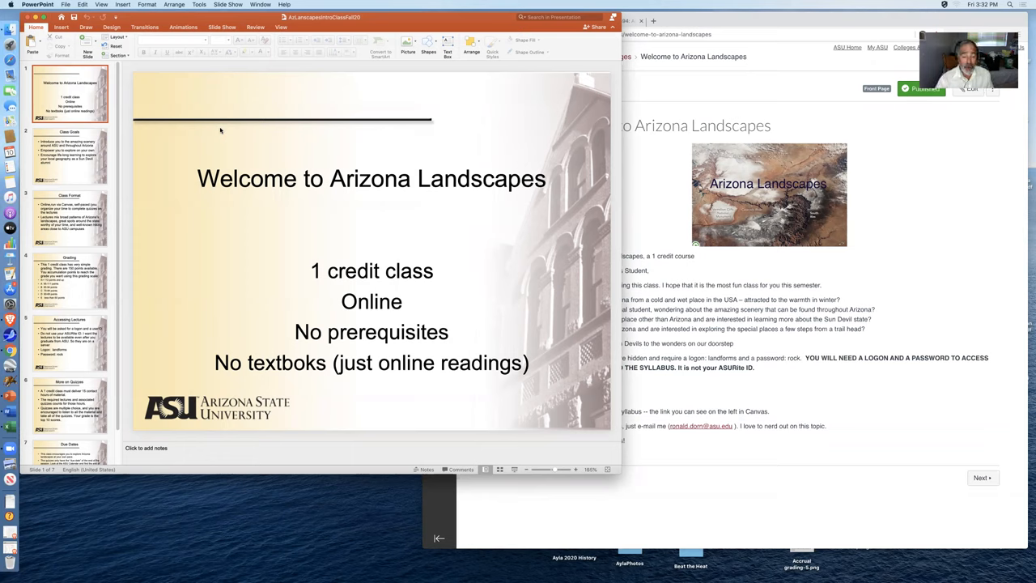
{"action": "mouse_move", "coordinate": [194, 155]}
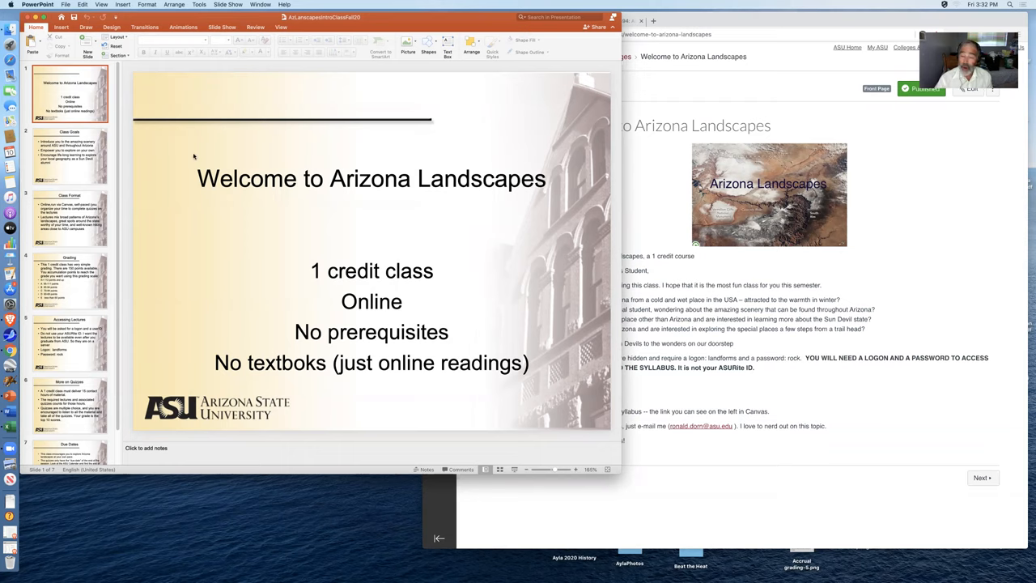
Show slide 2, Class Goals, from the slide thumbnails.
{"action": "left_click", "coordinate": [69, 159]}
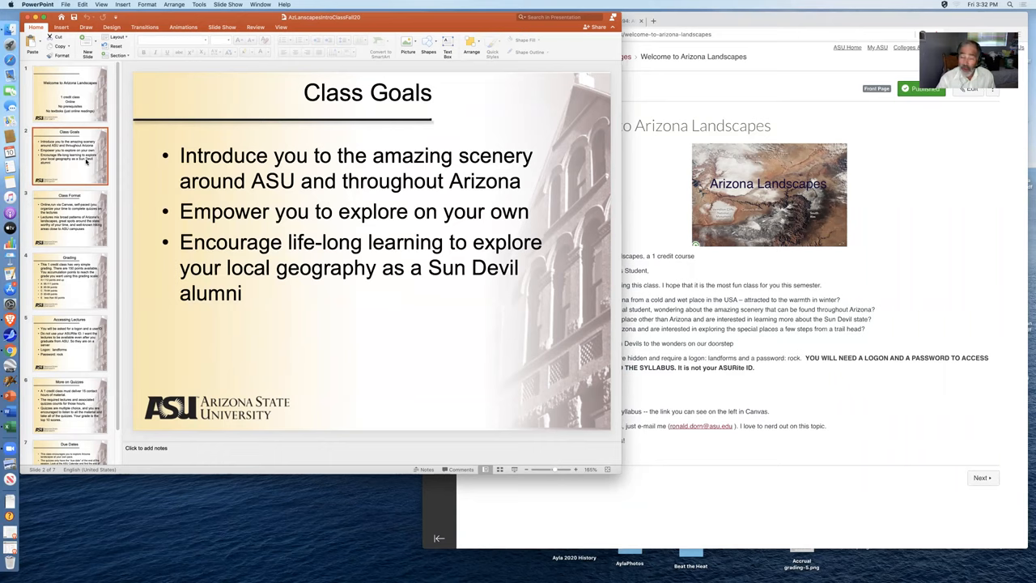
Step through the Class Format and Grading slides to the slide on accessing lectures.
{"action": "left_click", "coordinate": [68, 220]}
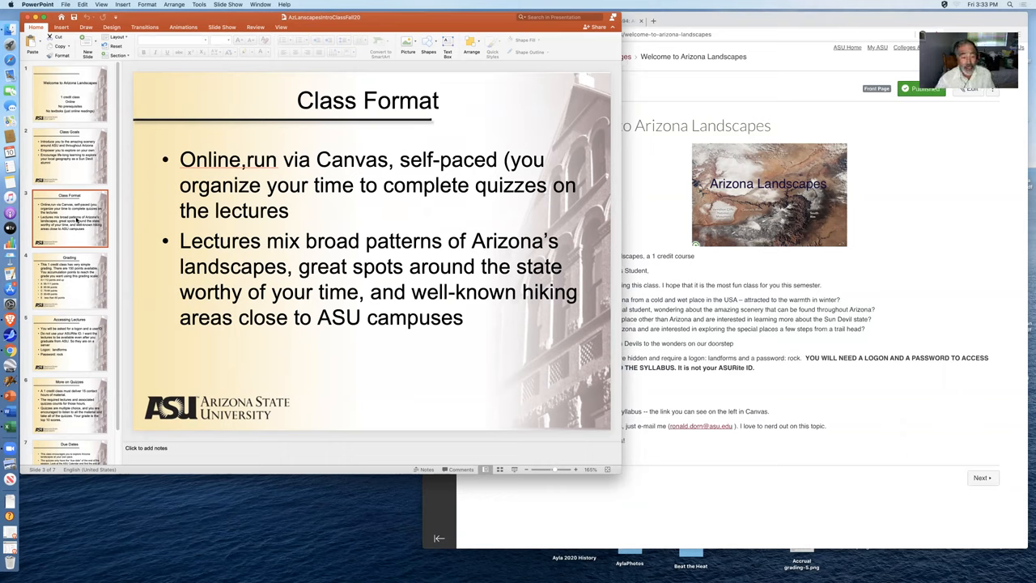
{"action": "left_click", "coordinate": [72, 278]}
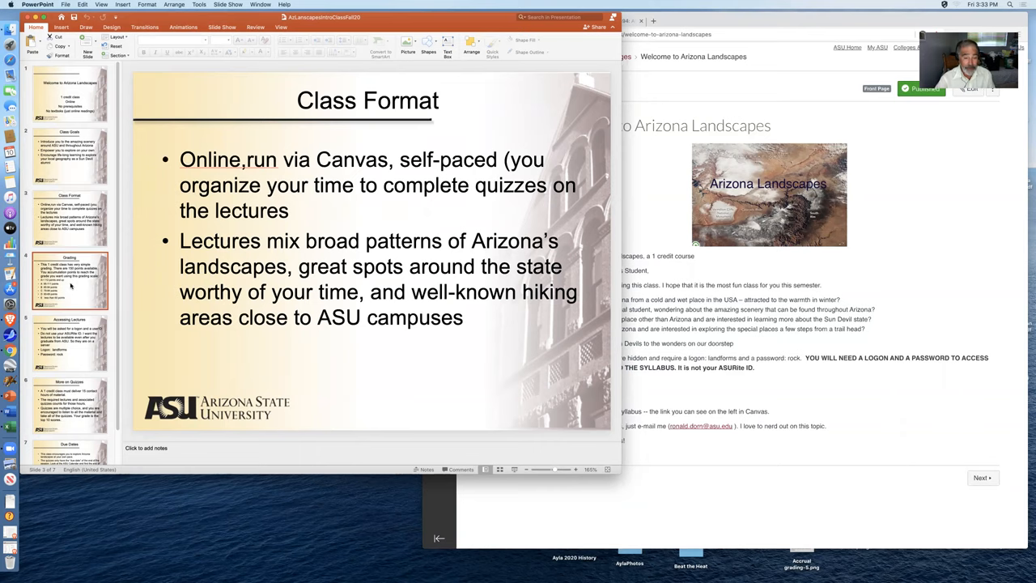
{"action": "left_click", "coordinate": [71, 282]}
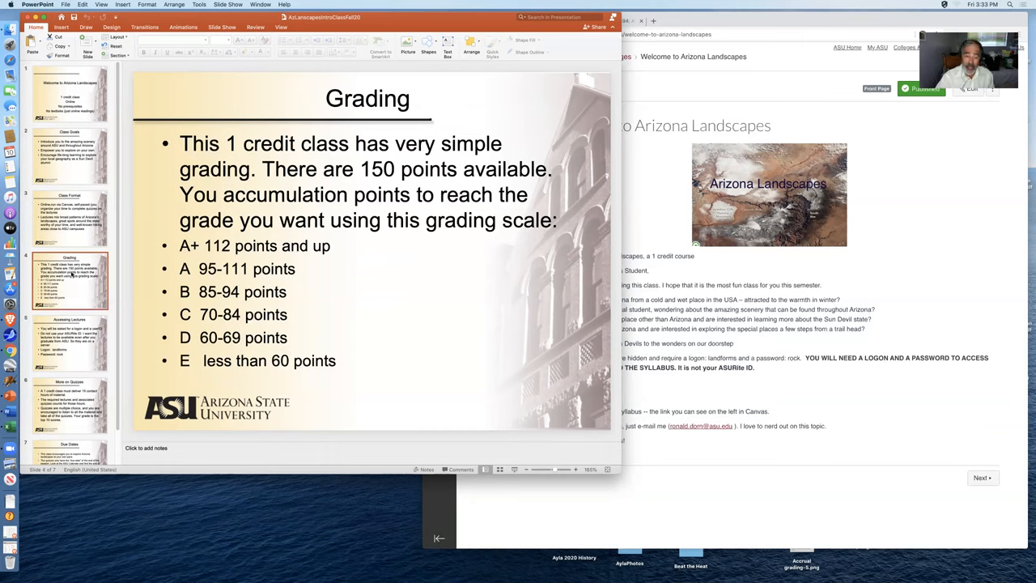
{"action": "left_click", "coordinate": [71, 343]}
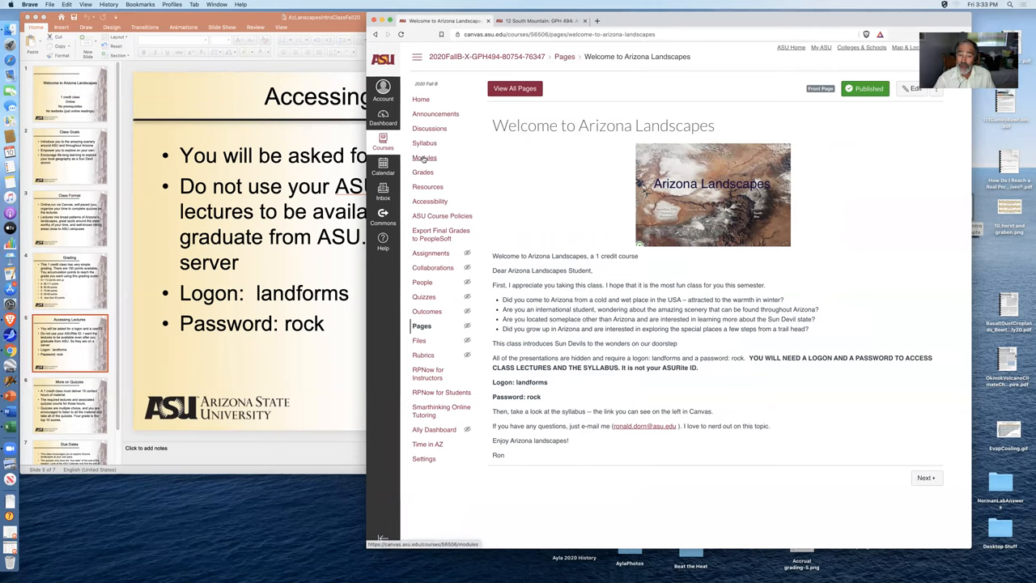
Show the Modules page and scroll down through the modules to Module 3, metropolitan Phoenix landscapes.
{"action": "left_click", "coordinate": [424, 157]}
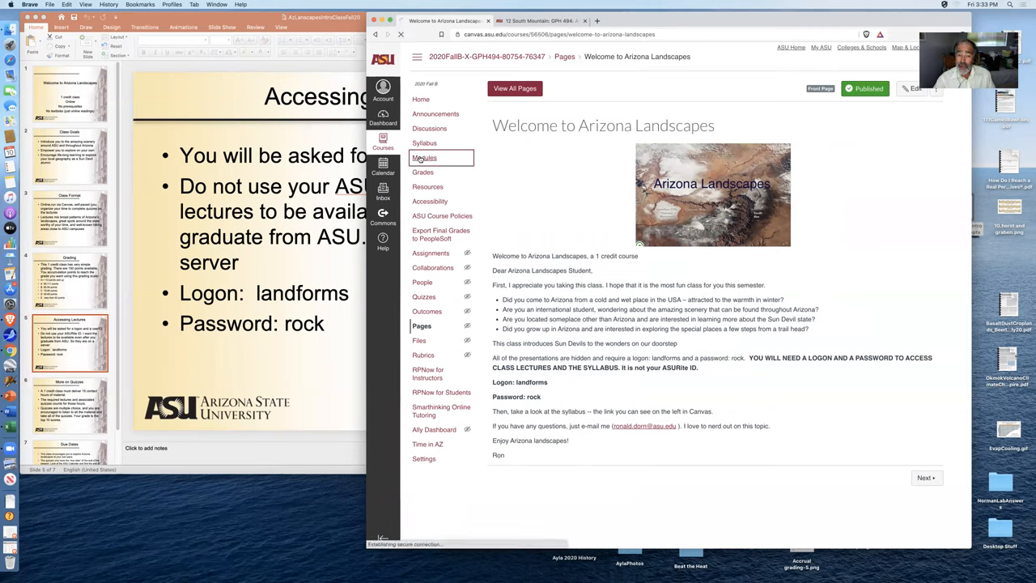
{"action": "left_click", "coordinate": [424, 158]}
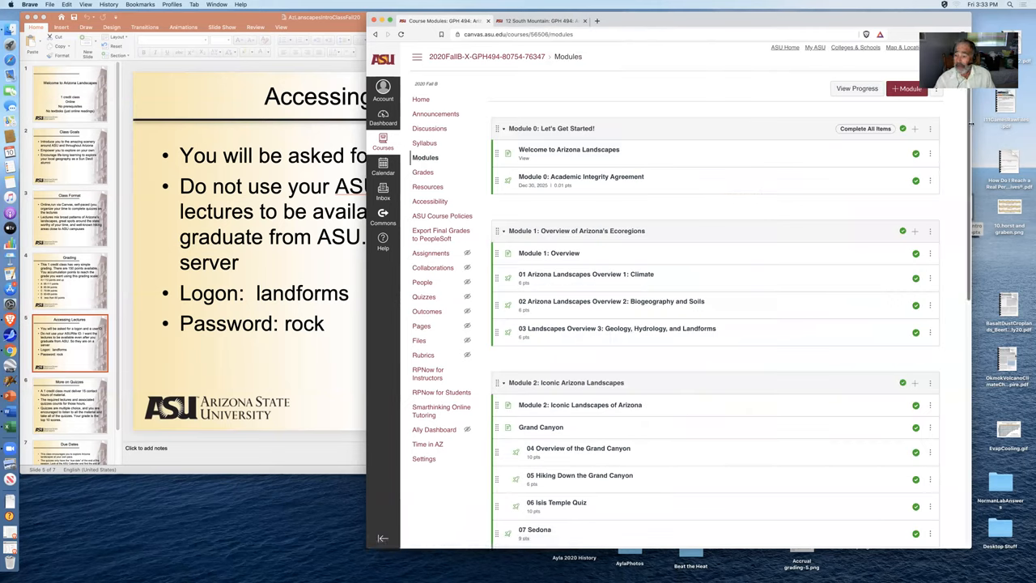
{"action": "scroll", "scroll_direction": "down", "scroll_amount": 3}
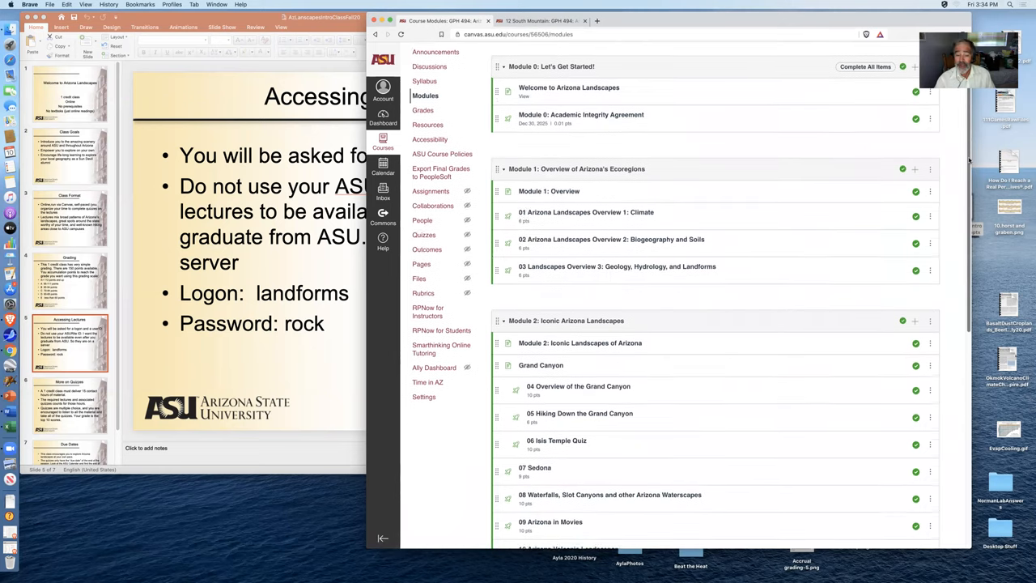
{"action": "scroll", "scroll_direction": "down", "scroll_amount": 3}
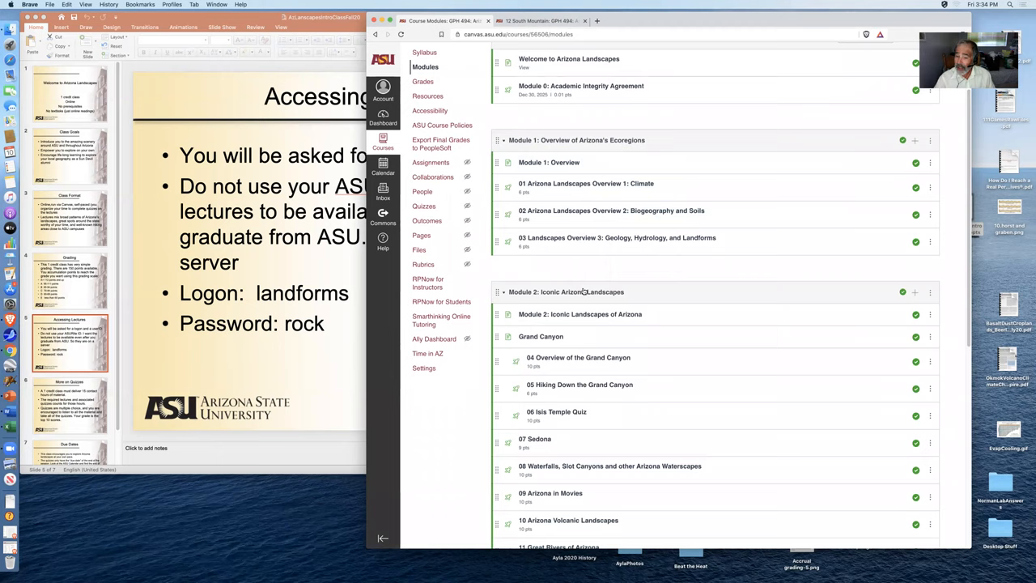
{"action": "mouse_move", "coordinate": [687, 282]}
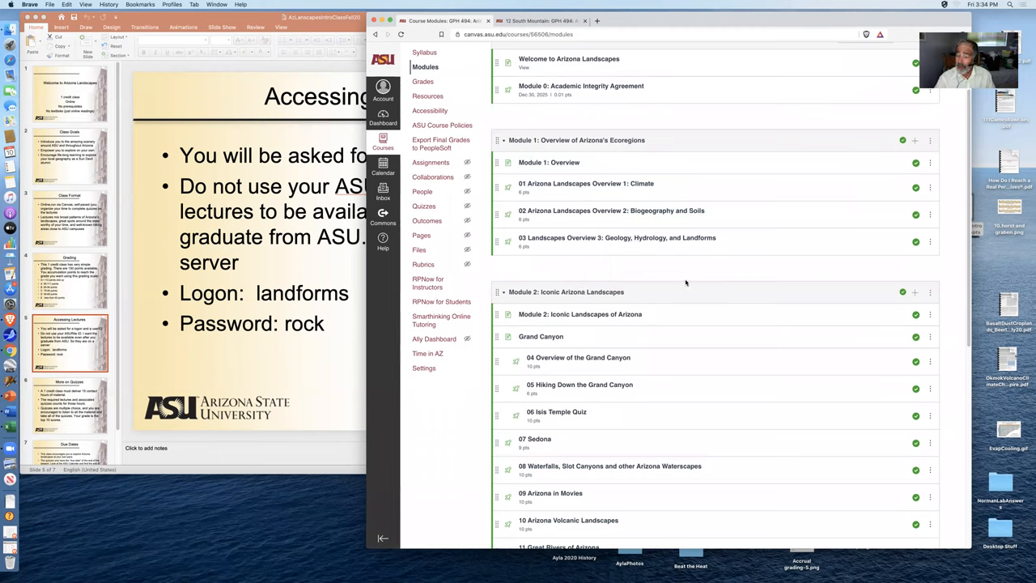
{"action": "mouse_move", "coordinate": [790, 249]}
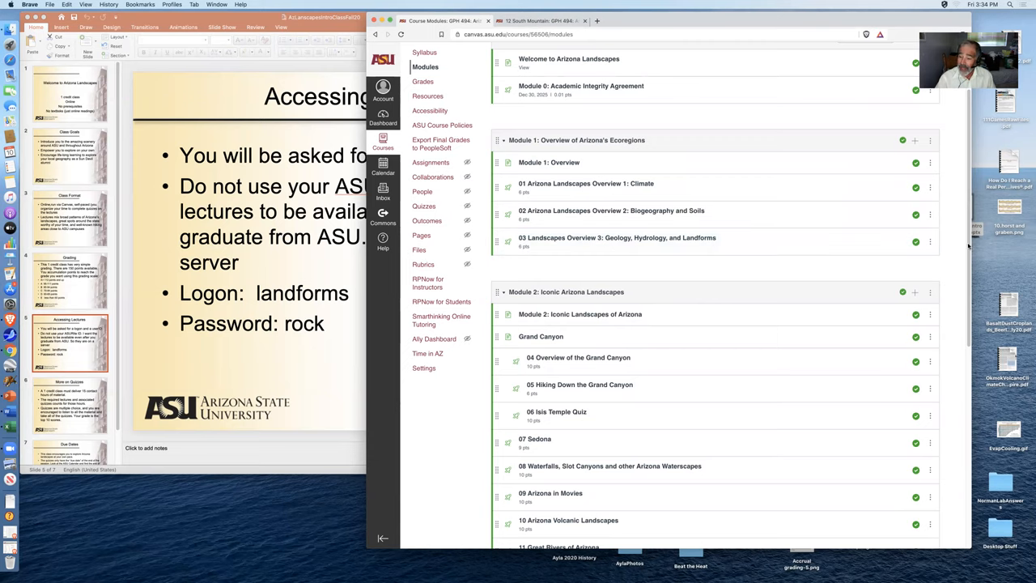
{"action": "scroll", "scroll_direction": "down", "scroll_amount": 3}
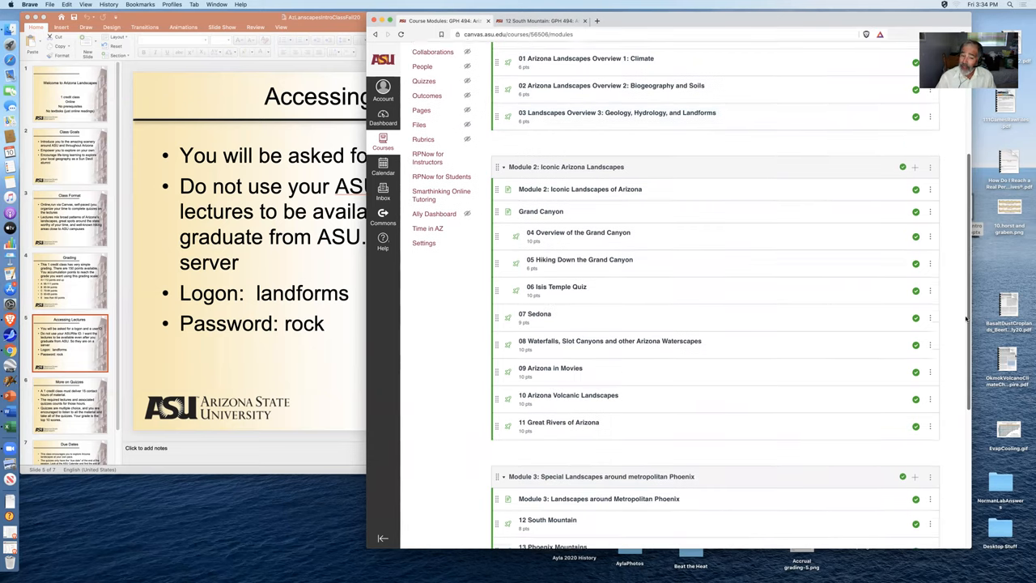
{"action": "scroll", "scroll_direction": "down", "scroll_amount": 3}
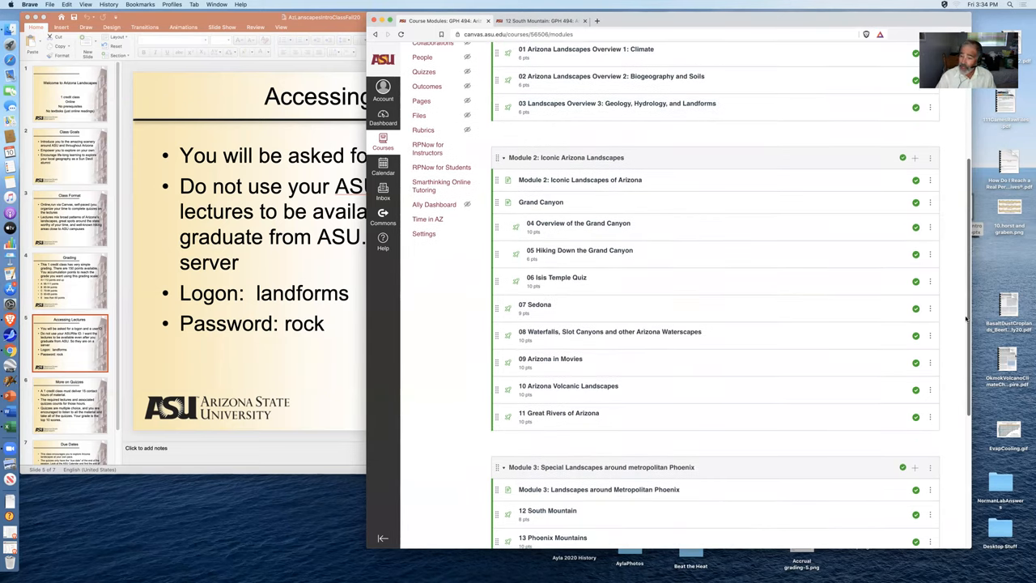
{"action": "scroll", "scroll_direction": "down", "scroll_amount": 3}
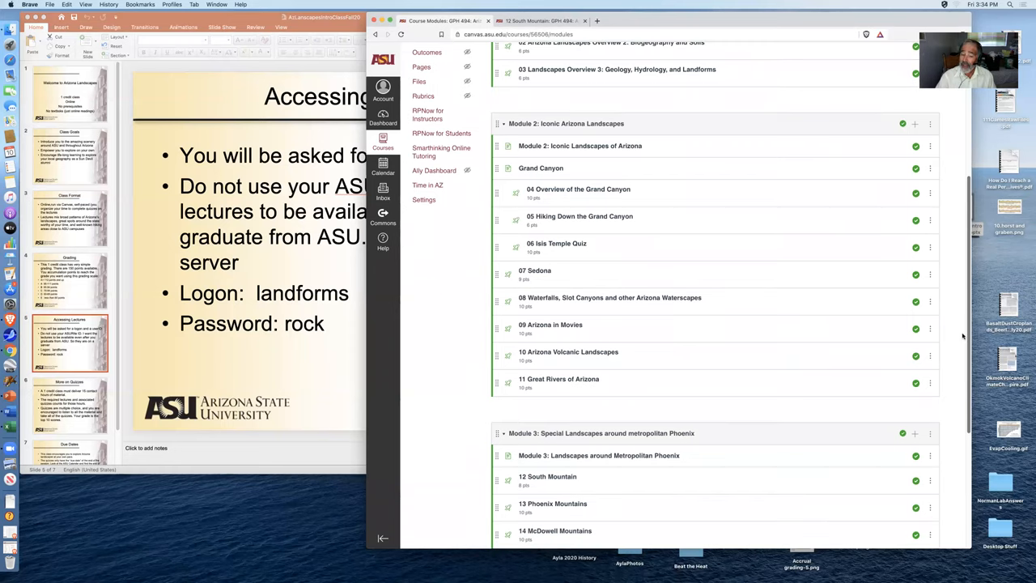
{"action": "scroll", "scroll_direction": "down", "scroll_amount": 3}
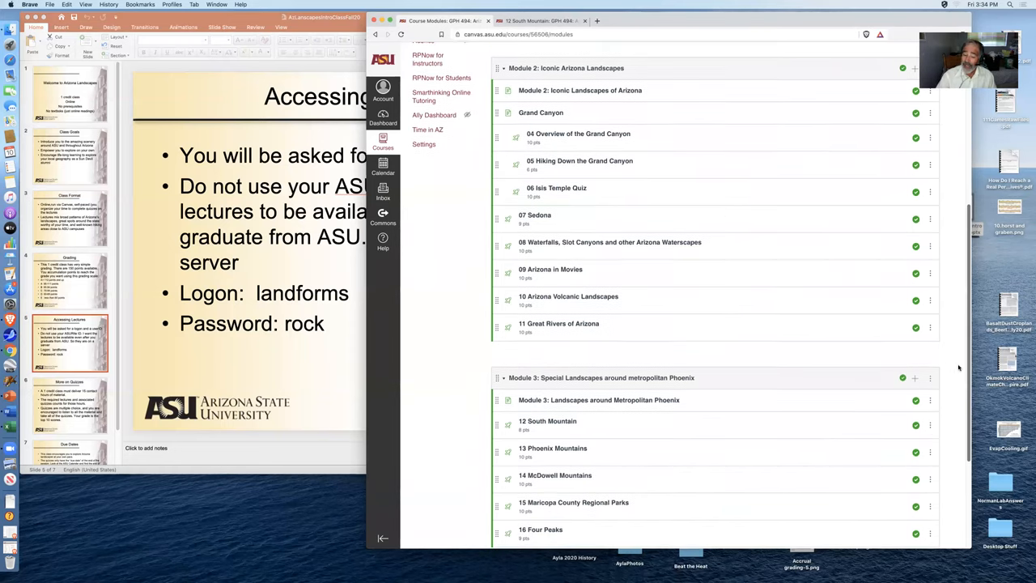
{"action": "scroll", "scroll_direction": "down", "scroll_amount": 3}
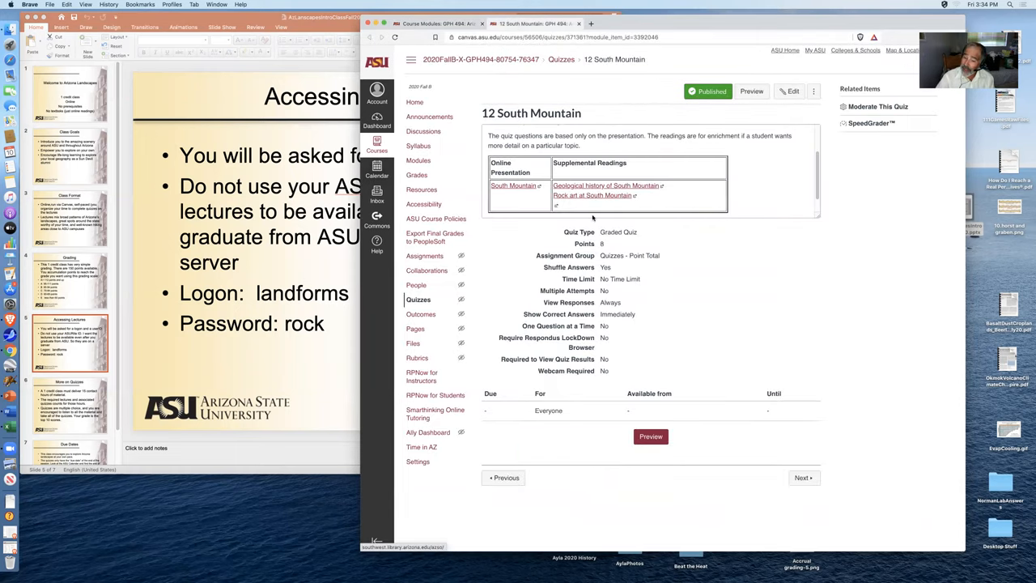
{"action": "mouse_move", "coordinate": [683, 206]}
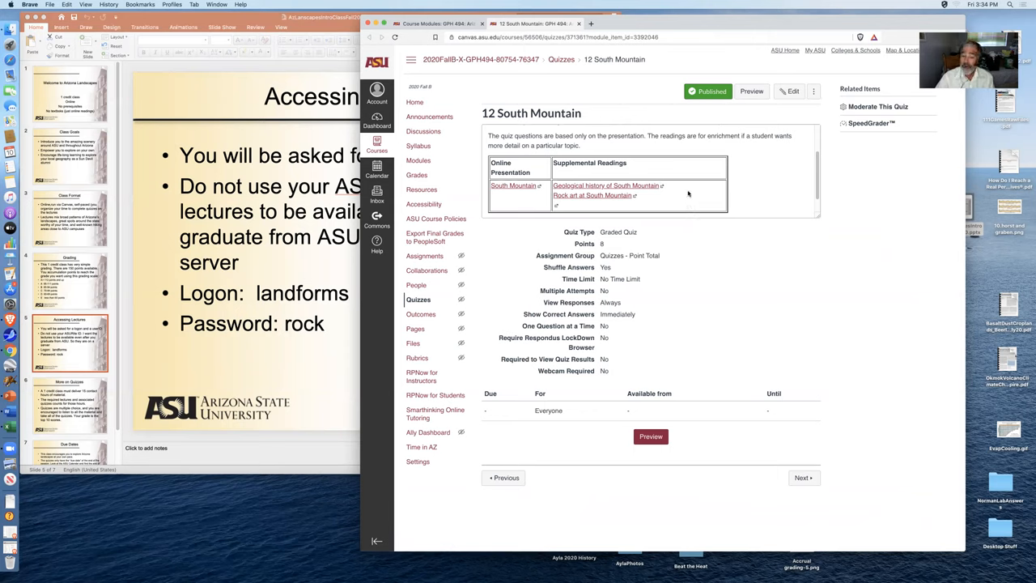
{"action": "mouse_move", "coordinate": [531, 154]}
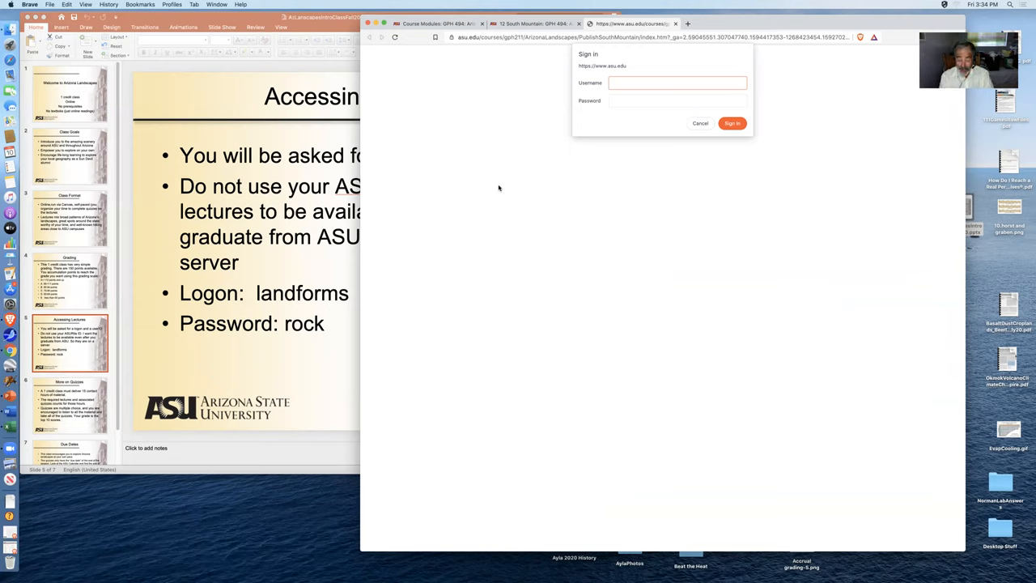
Enter the landforms class logon and sign in to load the South Mountain lecture.
{"action": "type", "text": "lando"}
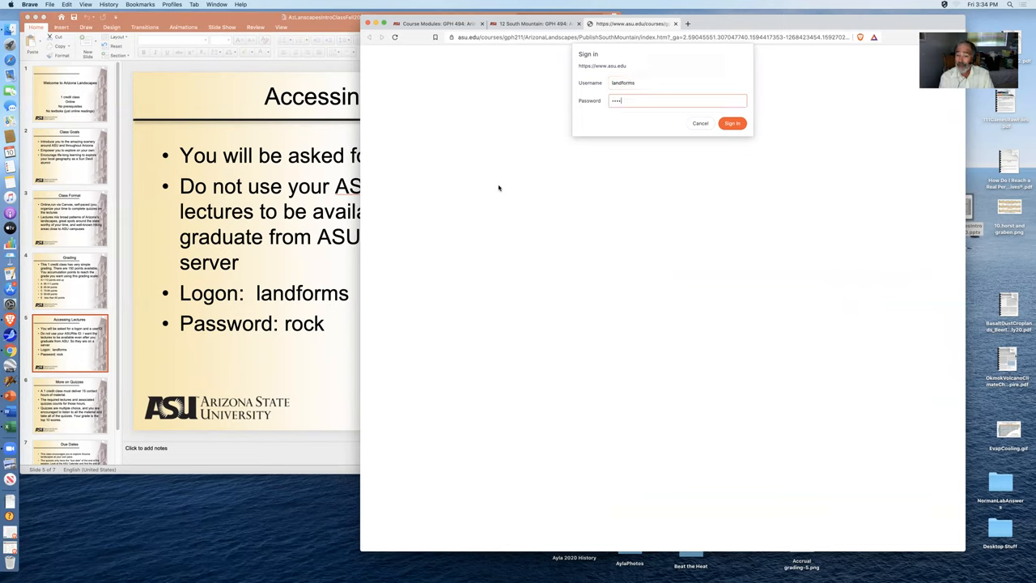
{"action": "left_click", "coordinate": [732, 123]}
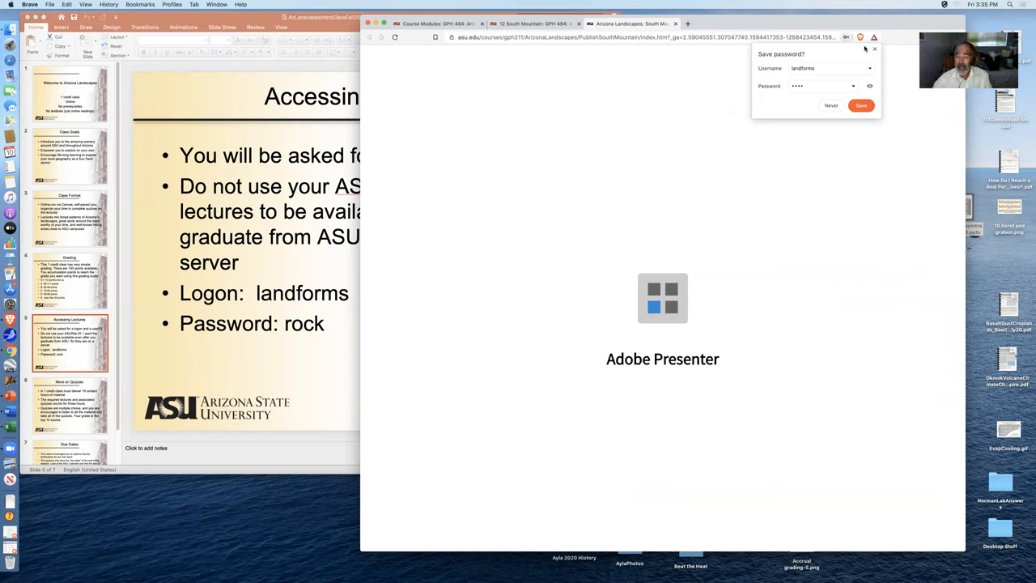
{"action": "mouse_move", "coordinate": [547, 52]}
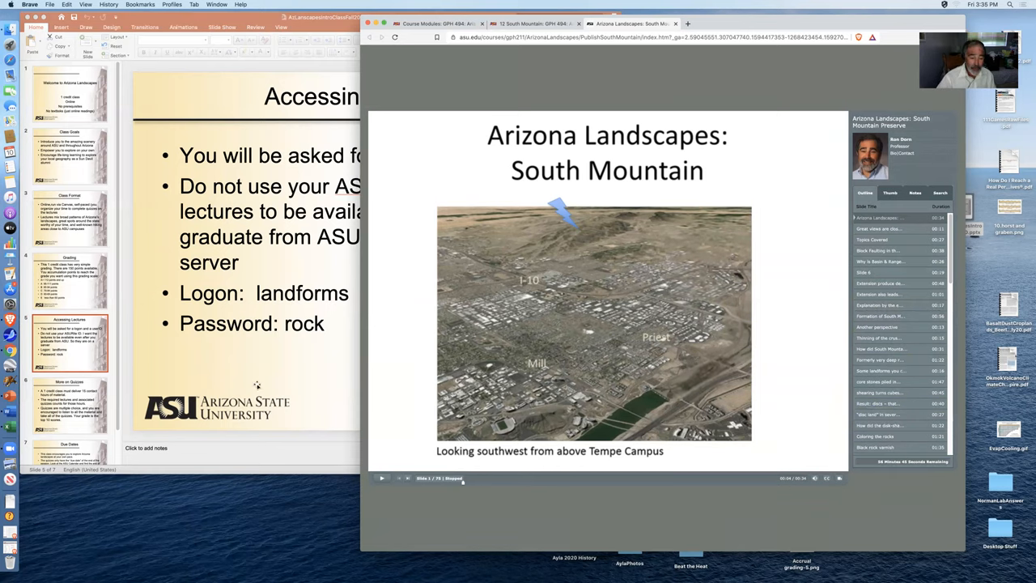
Play the South Mountain lecture from its title slide.
{"action": "left_click", "coordinate": [68, 401]}
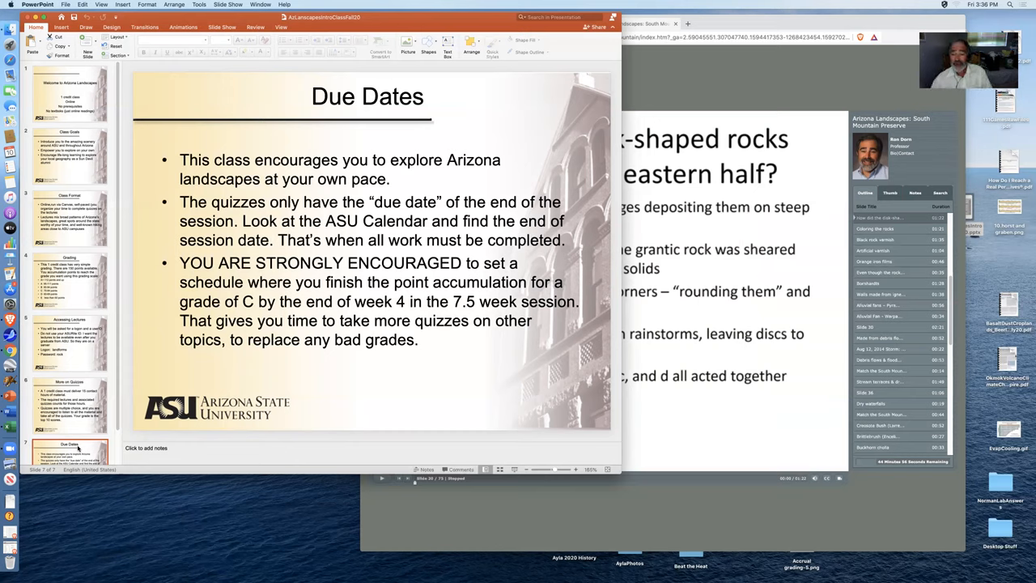
{"action": "mouse_move", "coordinate": [126, 440]}
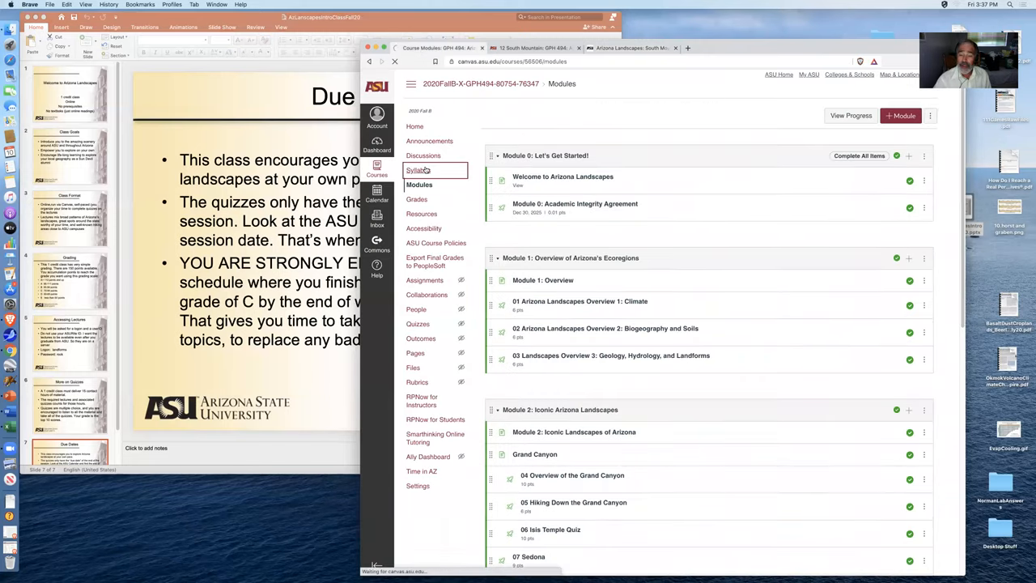
View the course Syllabus, then go back to the Canvas course Home page.
{"action": "left_click", "coordinate": [418, 170]}
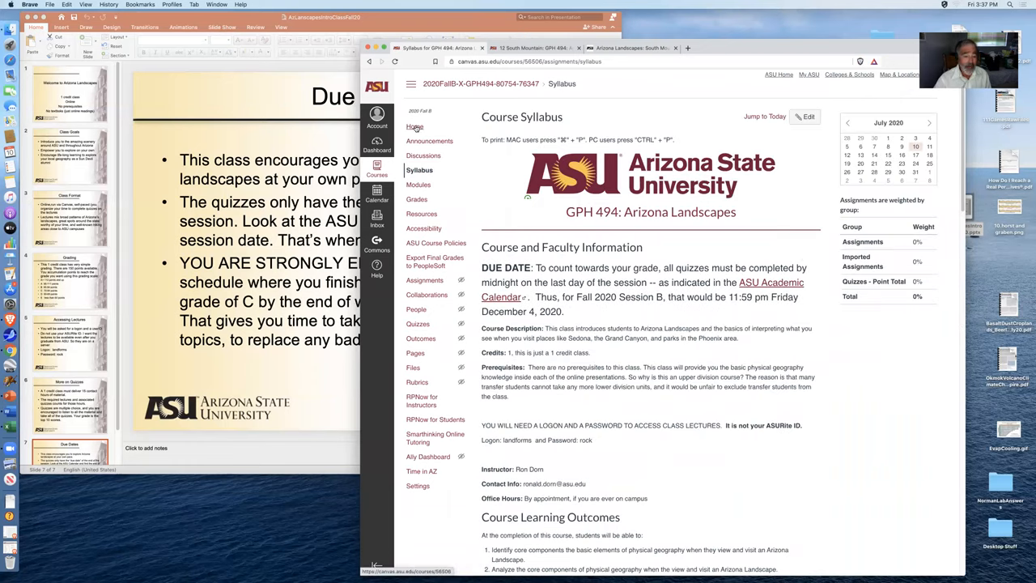
{"action": "left_click", "coordinate": [414, 126]}
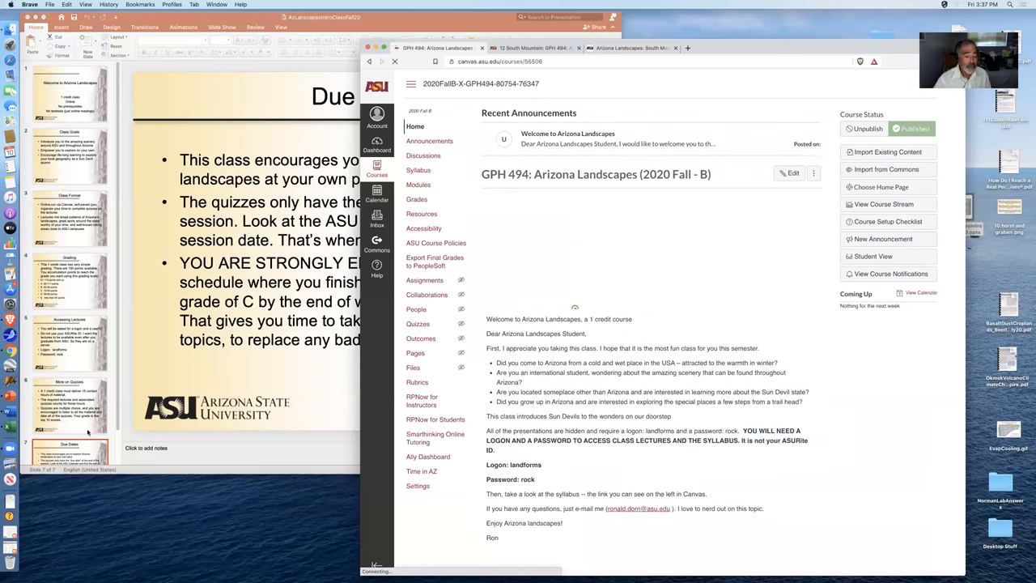